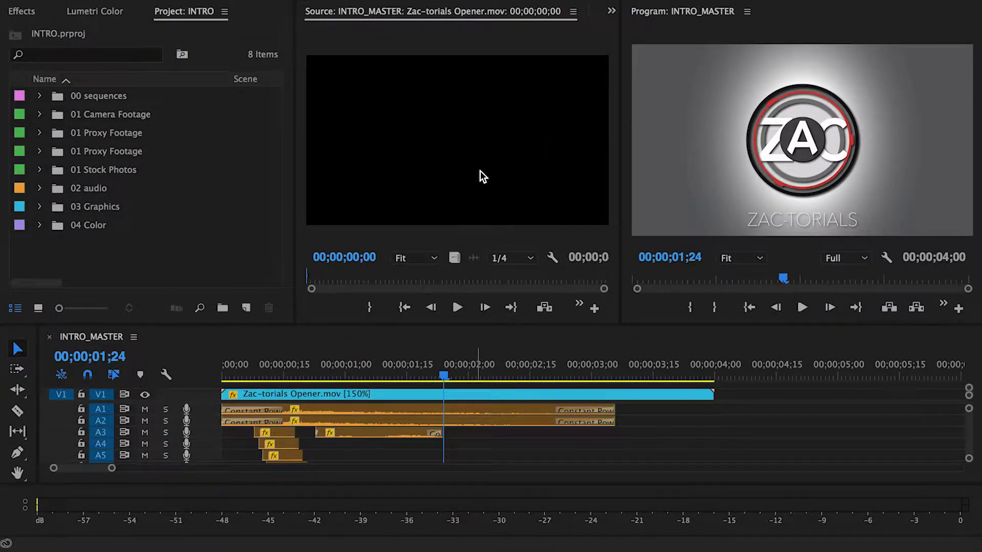
Move the playhead just past the end of the Zac-torials Opener clip in INTRO_MASTER
left_click(247, 378)
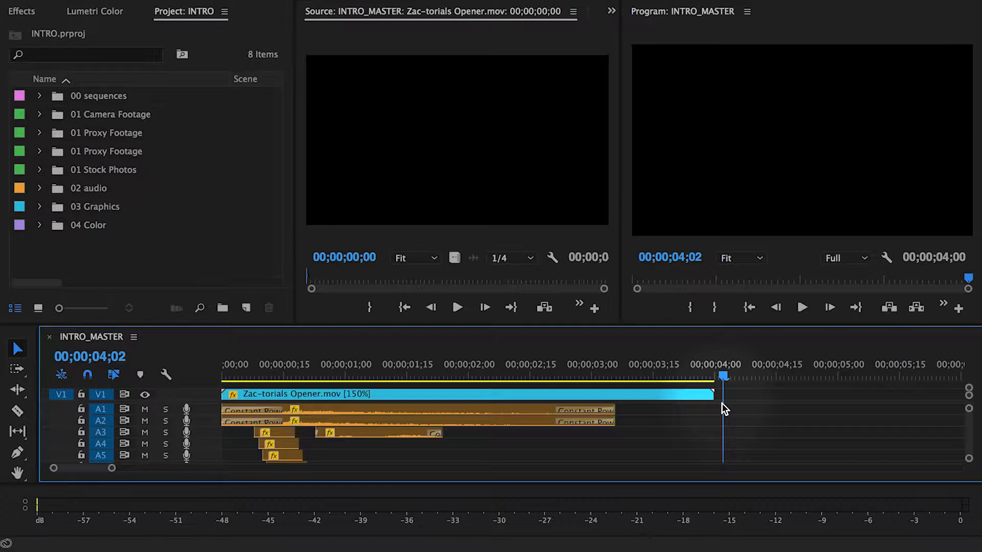
mouse_move(891, 264)
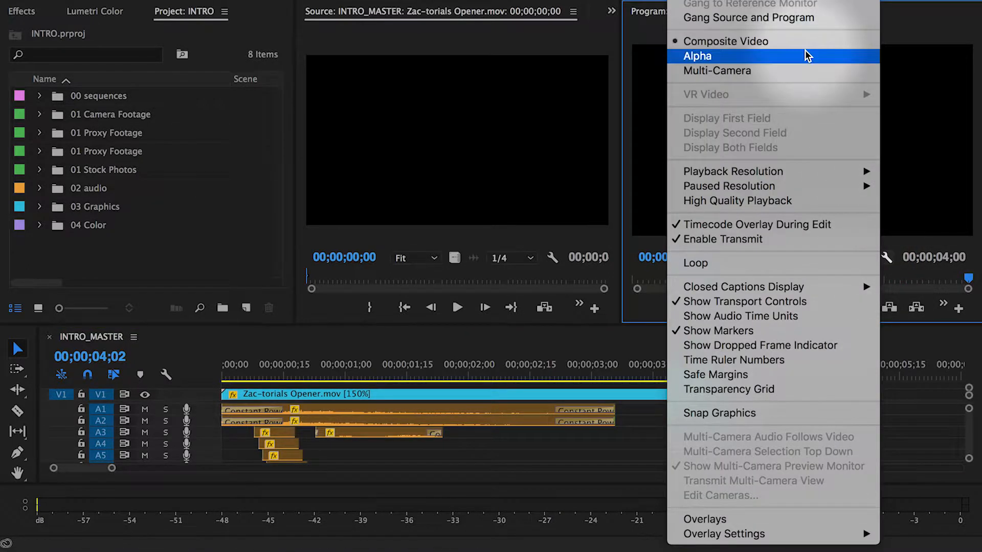
Switch the Program monitor to Alpha and scrub the intro to inspect its transparency matte
left_click(696, 55)
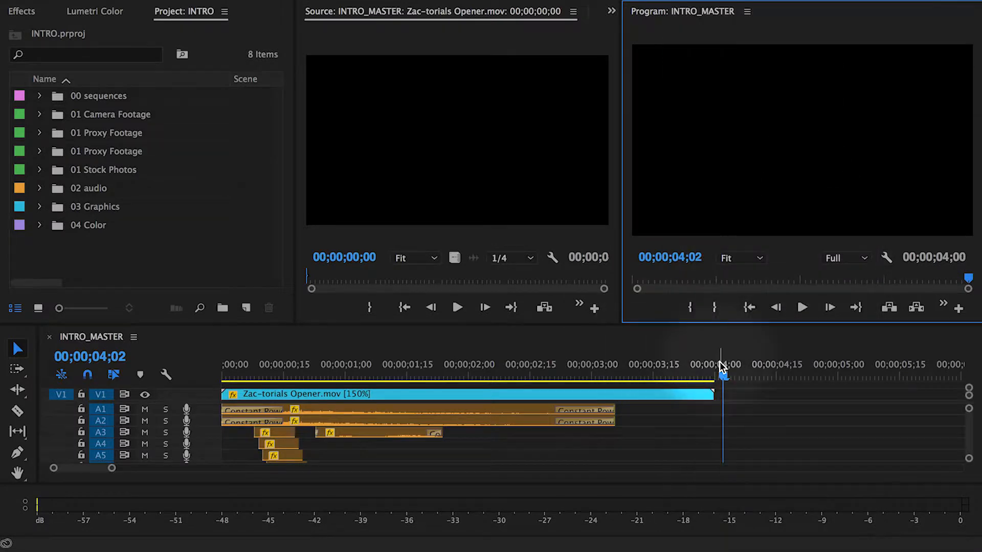
left_click(649, 378)
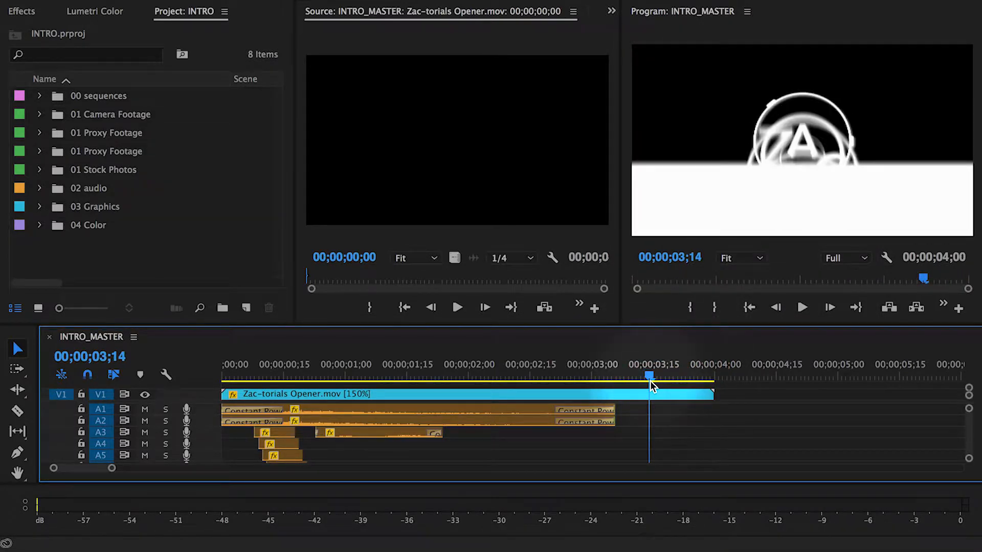
left_click(299, 381)
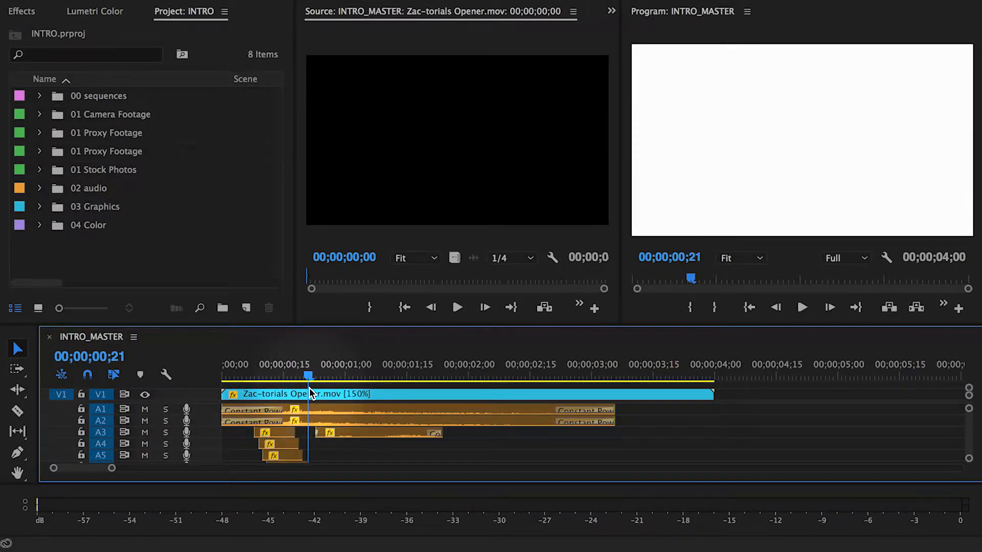
mouse_move(897, 266)
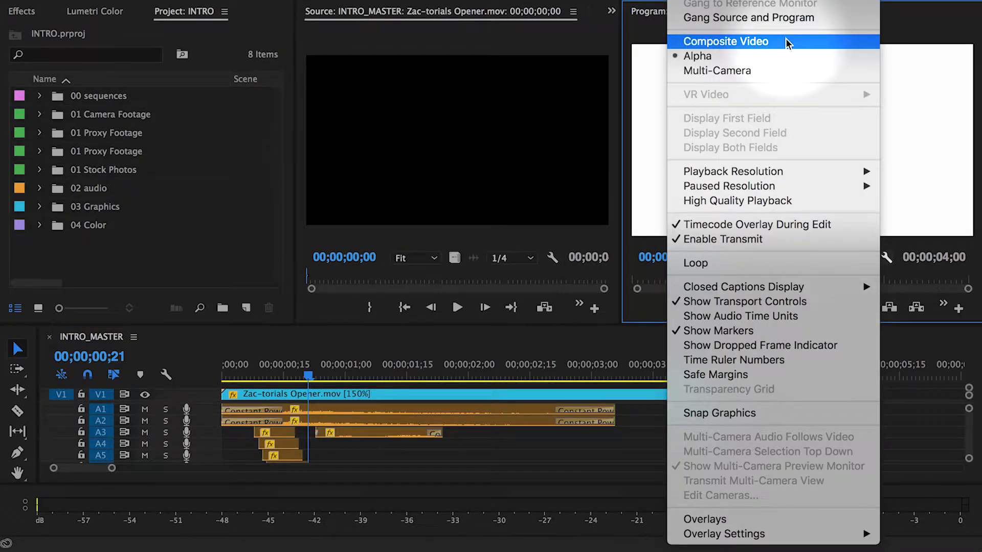
Return the Program monitor to Composite Video before exporting INTRO_MASTER
left_click(727, 41)
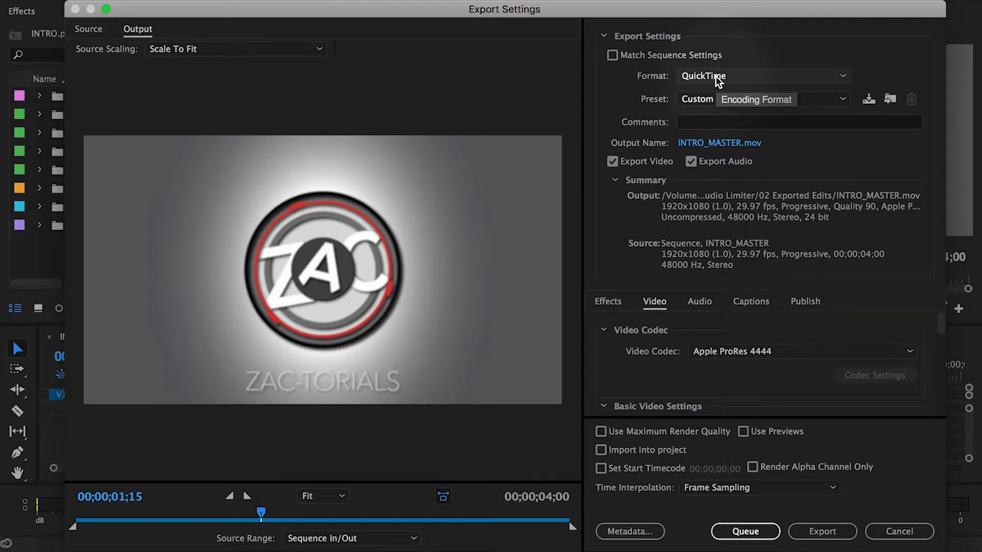
Export INTRO_MASTER as QuickTime Apple ProRes 4444 with 16-bpc + alpha depth
left_click(802, 350)
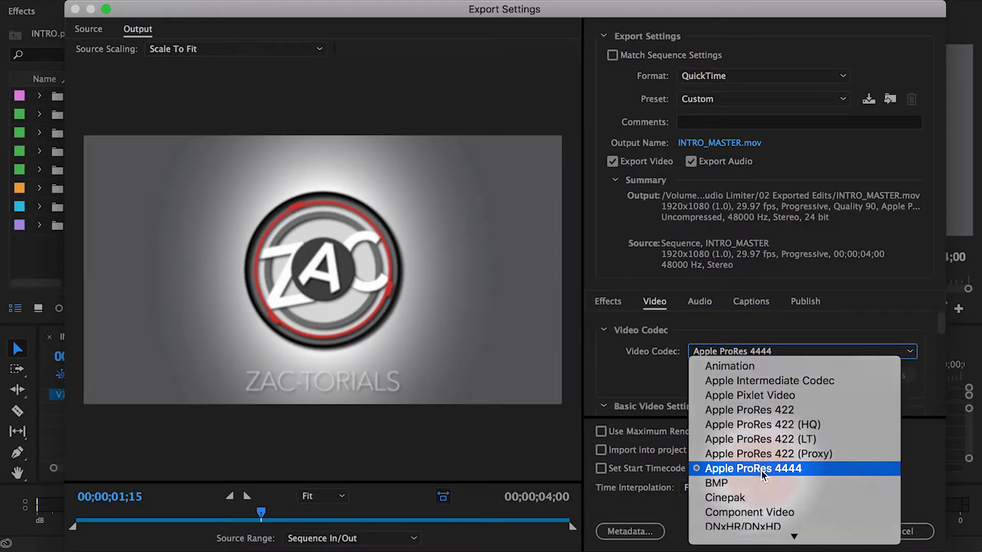
left_click(754, 469)
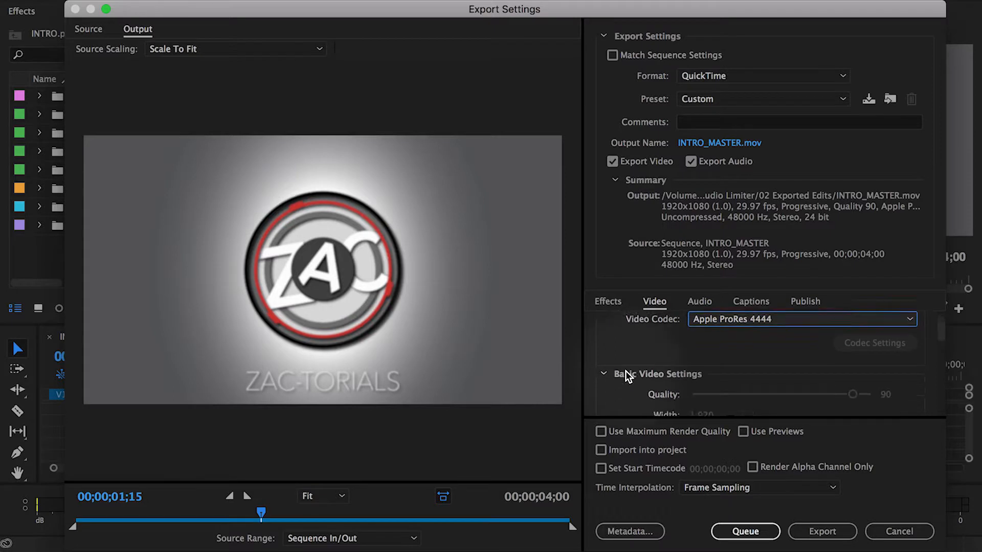
scroll("down", 3)
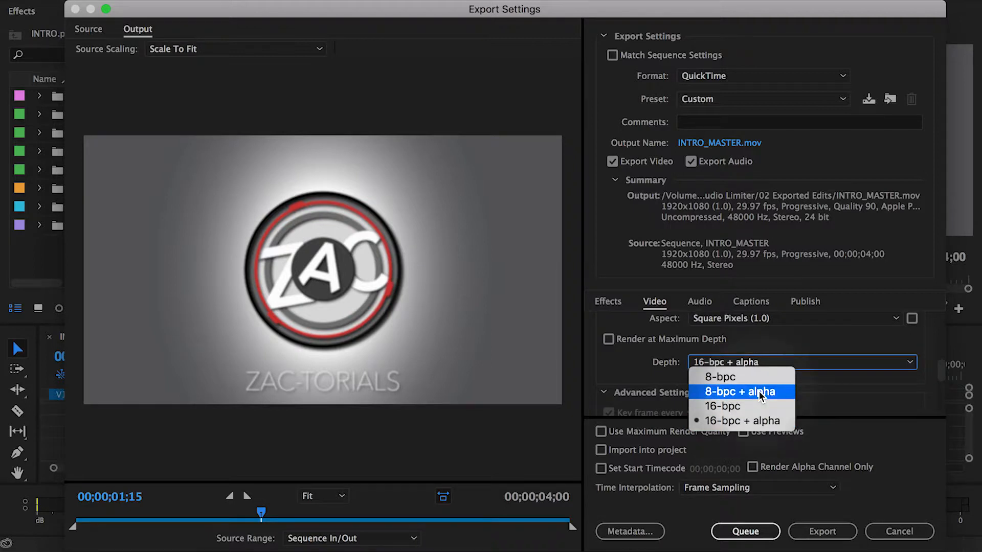
left_click(740, 421)
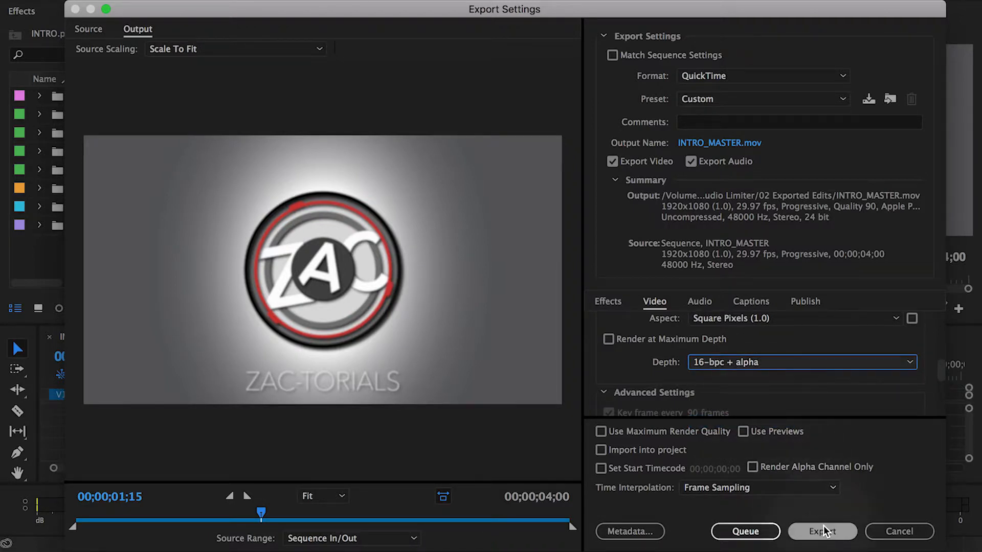
left_click(822, 530)
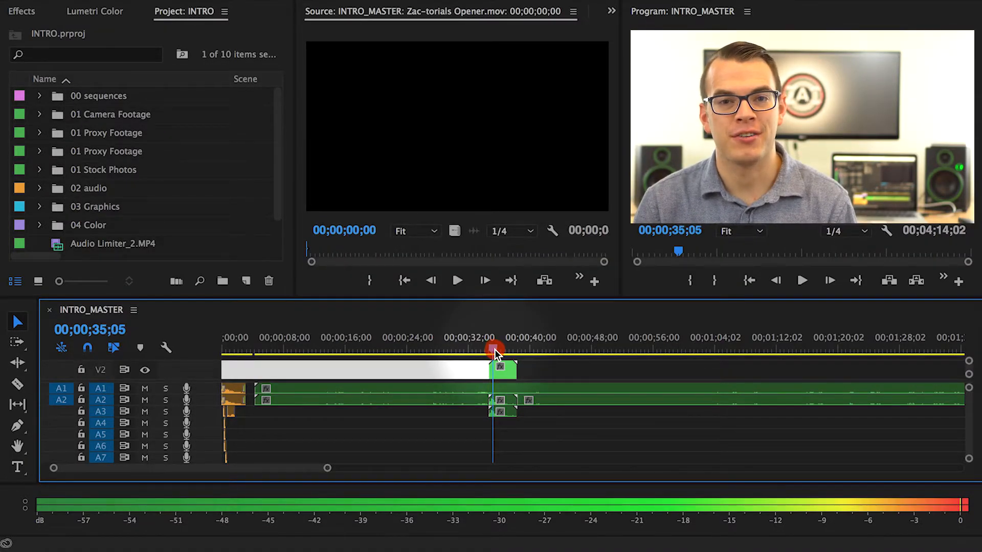
Preview the exported intro .mov on V2 overlaying the talking-head video
left_click(491, 351)
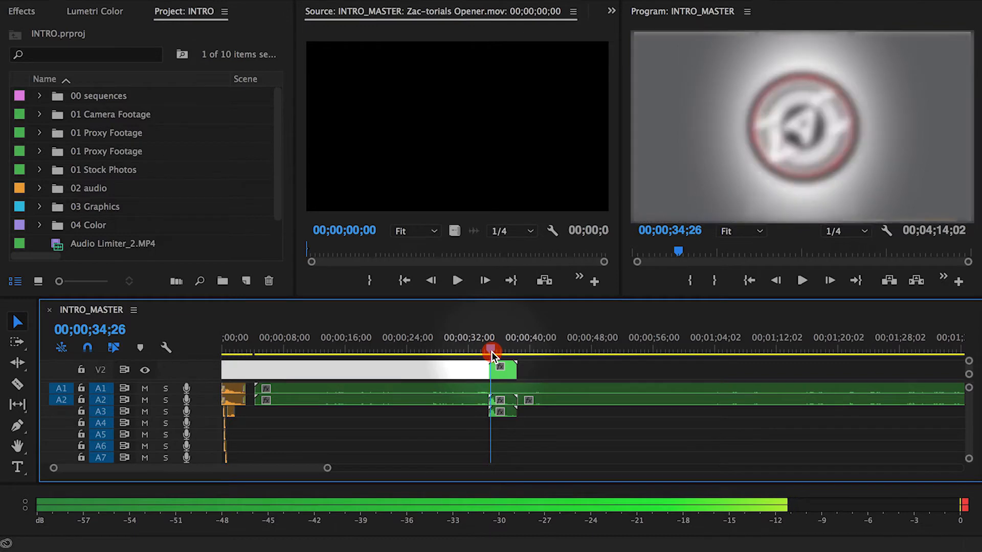